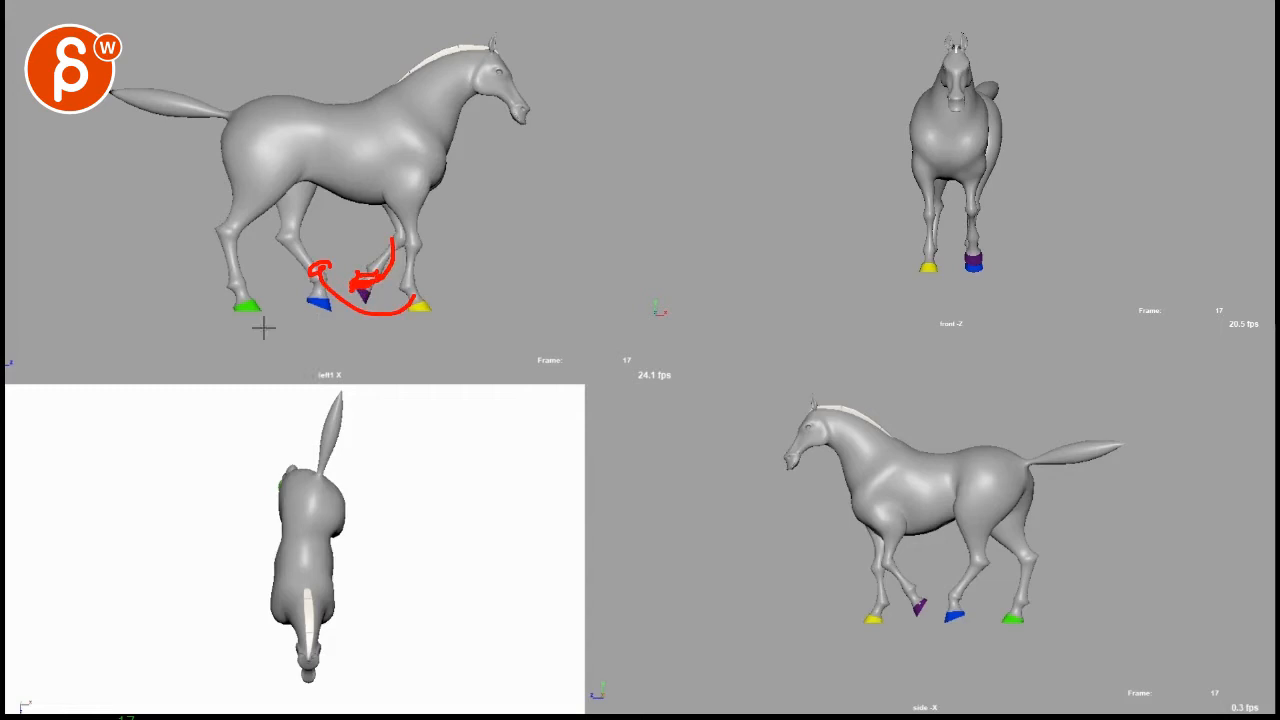
{"action": "mouse_move", "coordinate": [395, 334]}
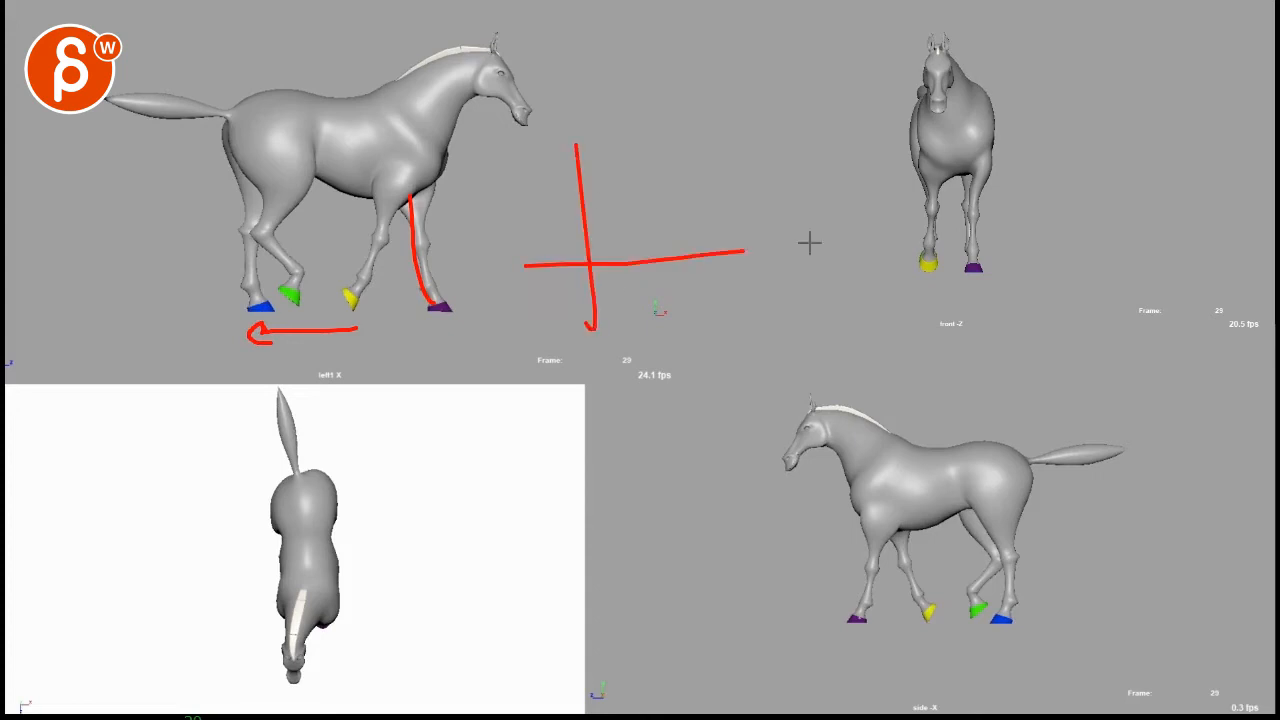
Draw a red diagonal arrow stroke toward the cross guide at frame 29
{"action": "left_click_drag", "start_coordinate": [615, 140], "coordinate": [810, 245]}
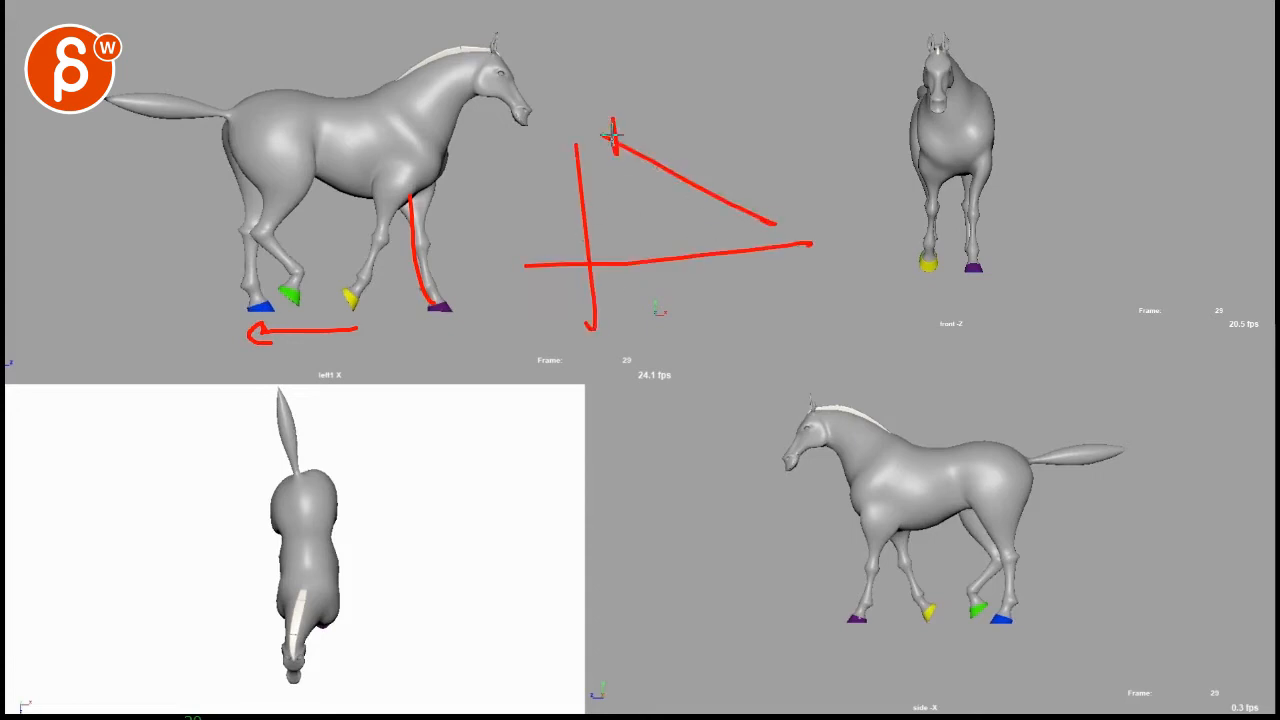